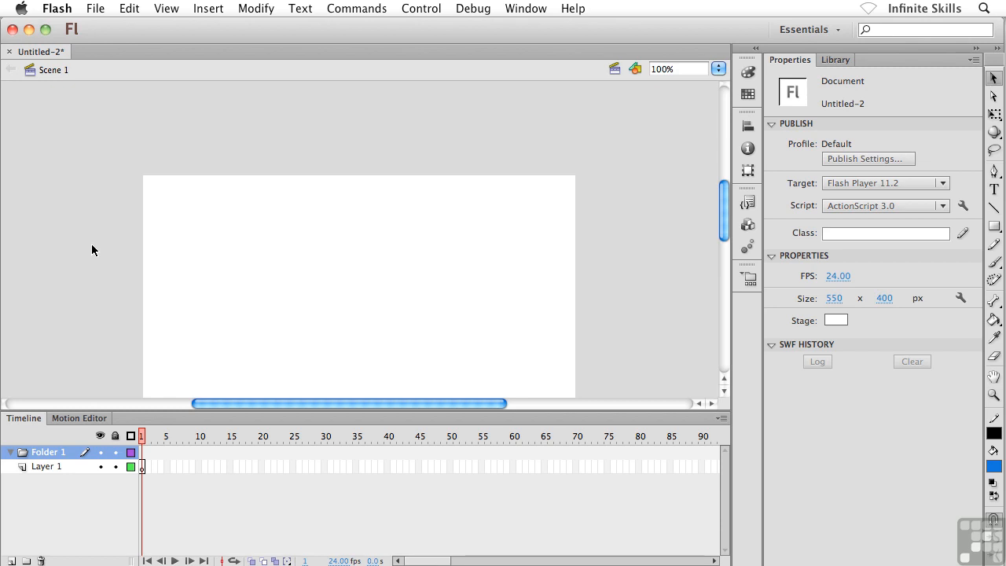
{"action": "mouse_move", "coordinate": [79, 251]}
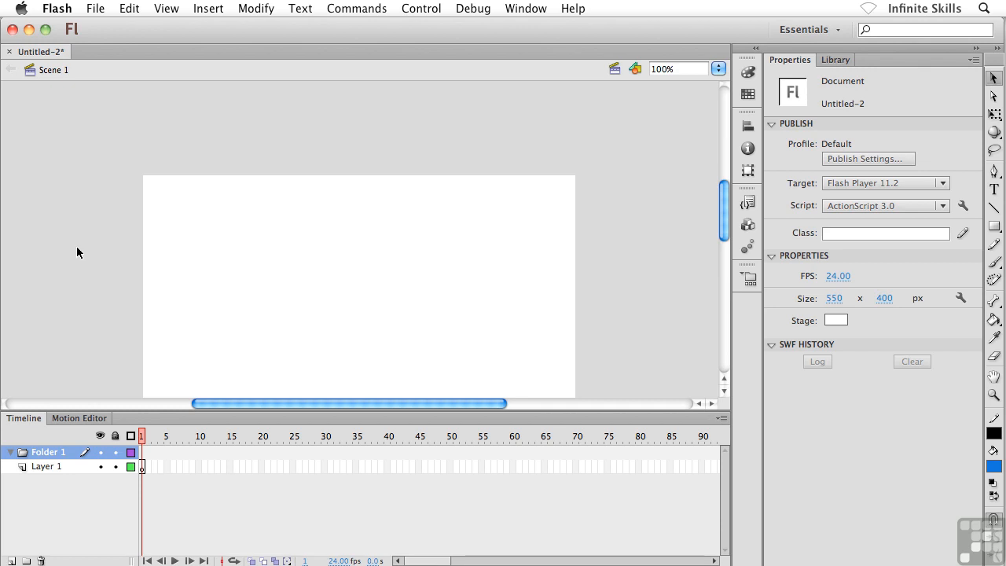
Show the Actions panel from the Window menu and move it across the stage as a floating window.
{"action": "left_click", "coordinate": [525, 9]}
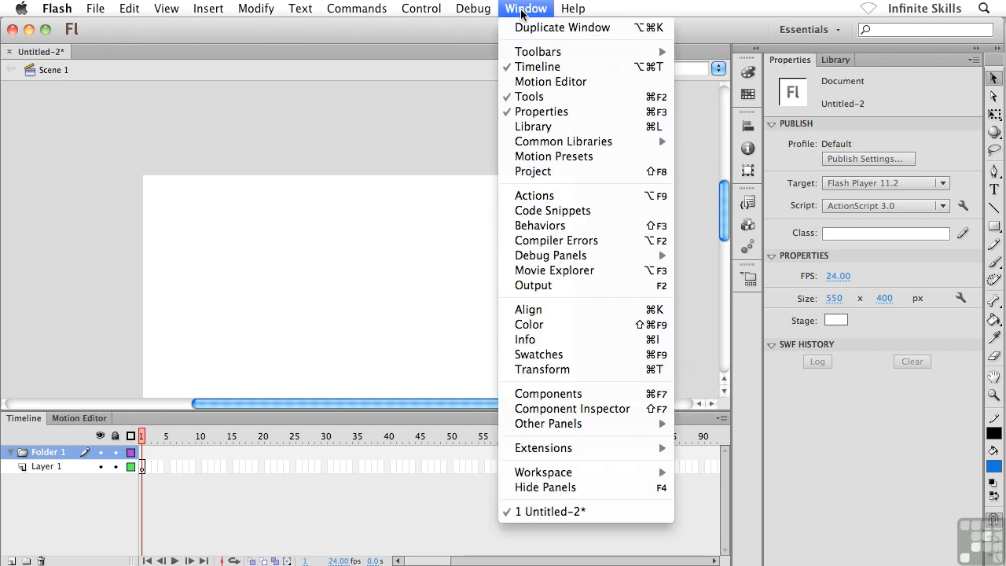
{"action": "left_click", "coordinate": [535, 195]}
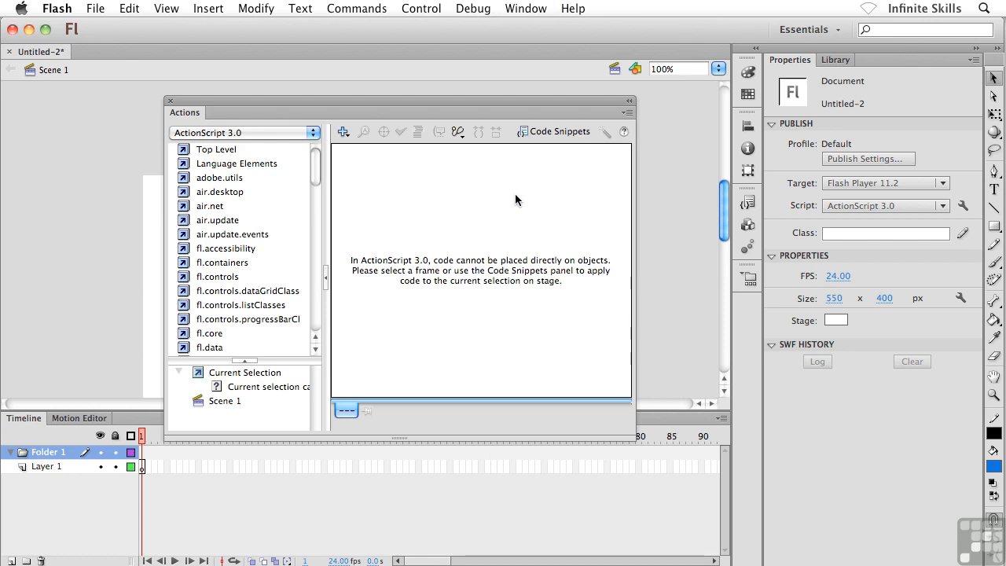
{"action": "mouse_move", "coordinate": [226, 127]}
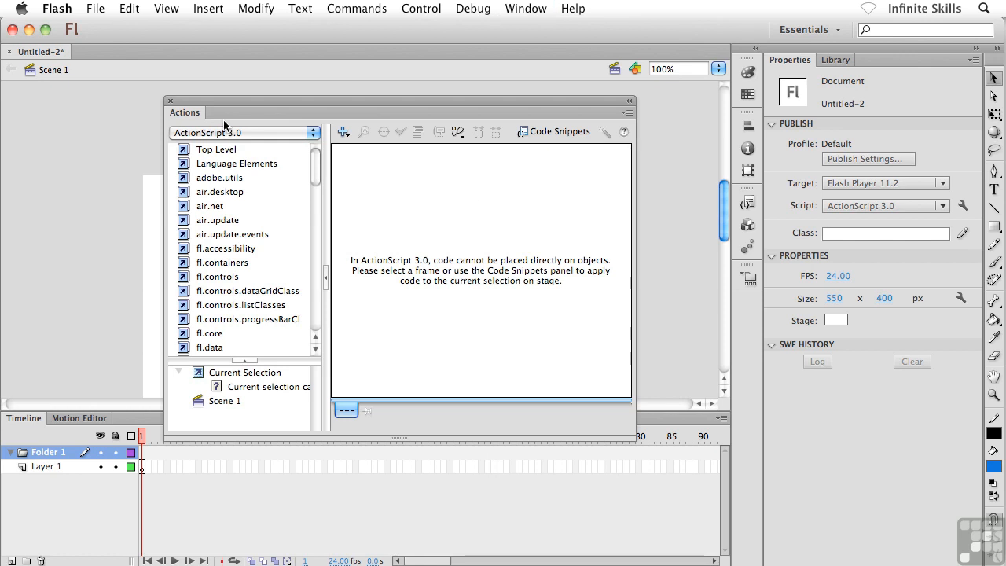
{"action": "left_click_drag", "start_coordinate": [393, 101], "coordinate": [443, 107]}
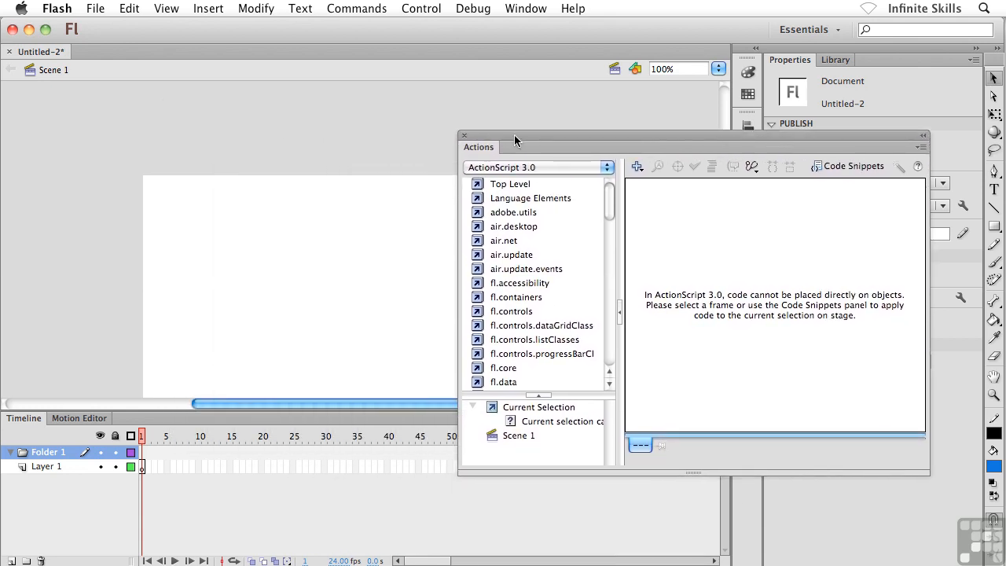
Dock the Actions panel as a full-height column at the left edge of the workspace.
{"action": "left_click_drag", "start_coordinate": [516, 148], "coordinate": [431, 155]}
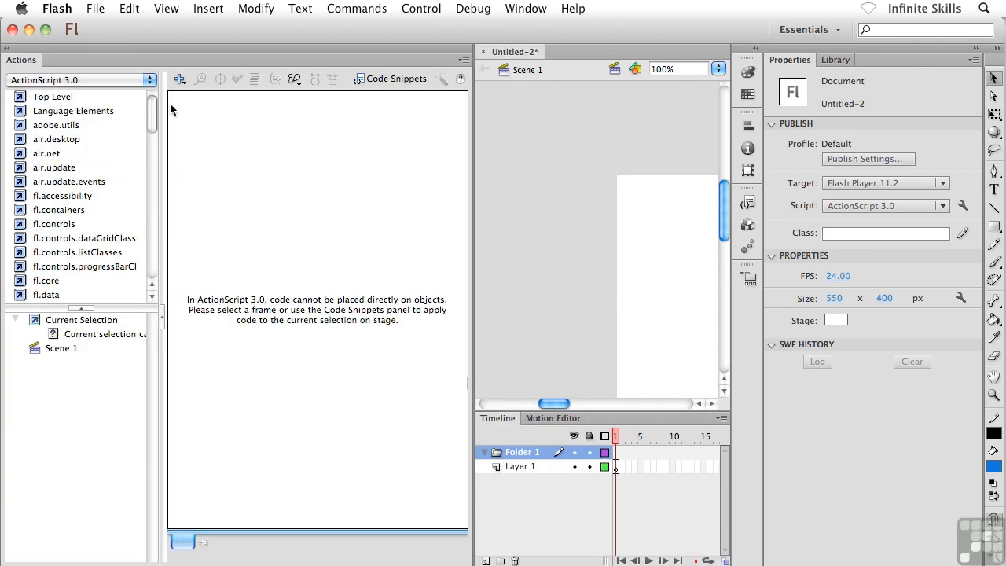
{"action": "mouse_move", "coordinate": [281, 258]}
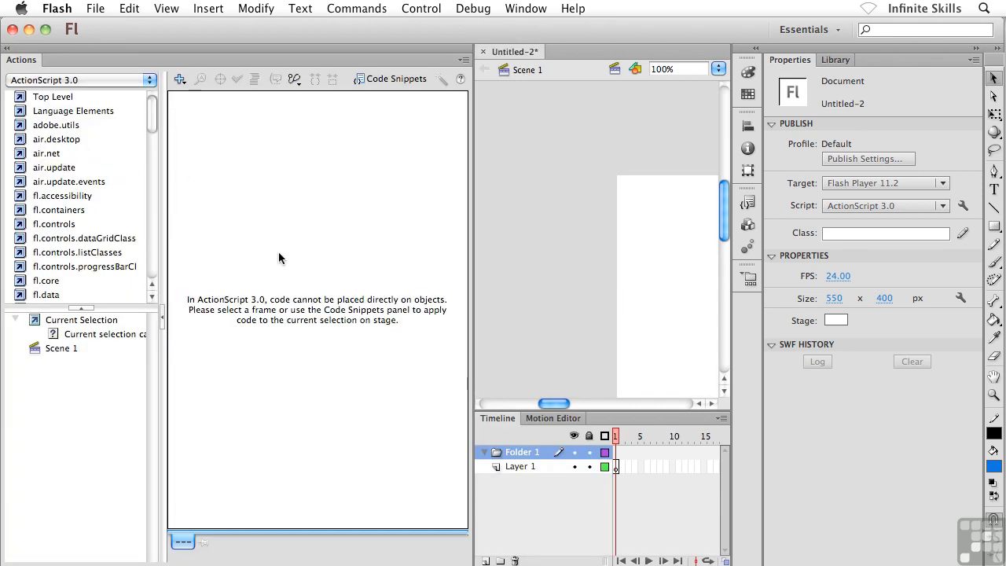
{"action": "mouse_move", "coordinate": [340, 82]}
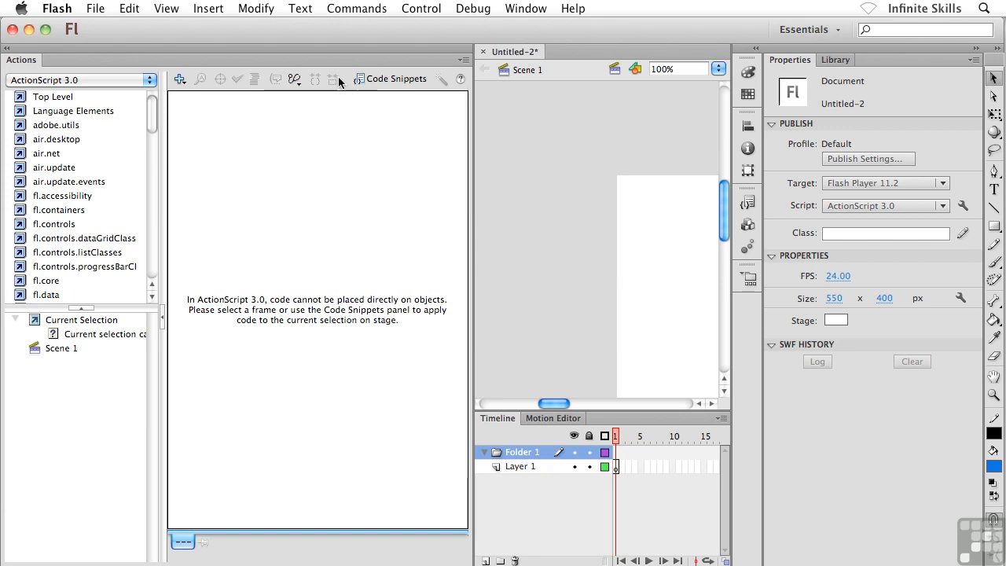
{"action": "mouse_move", "coordinate": [330, 294]}
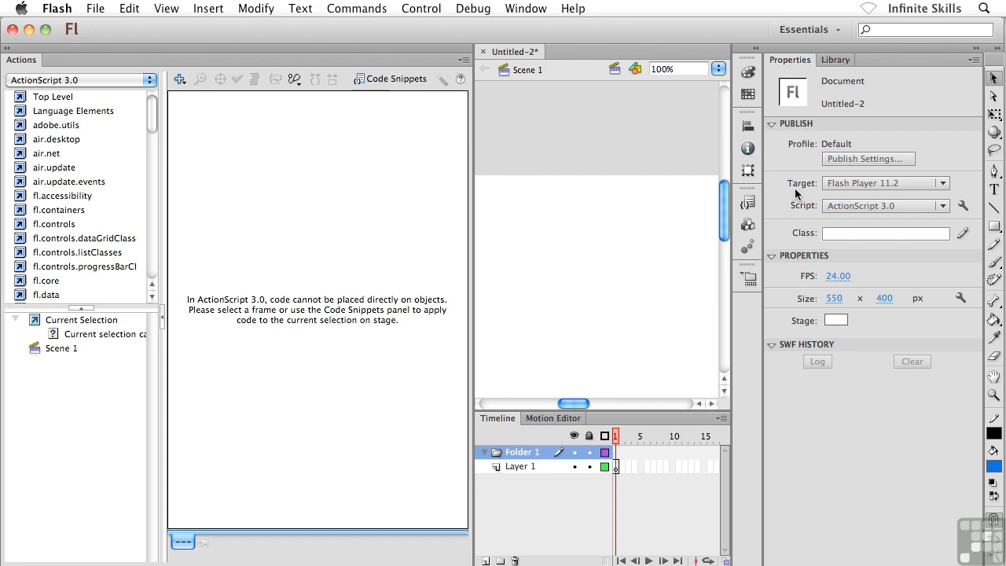
{"action": "mouse_move", "coordinate": [450, 198]}
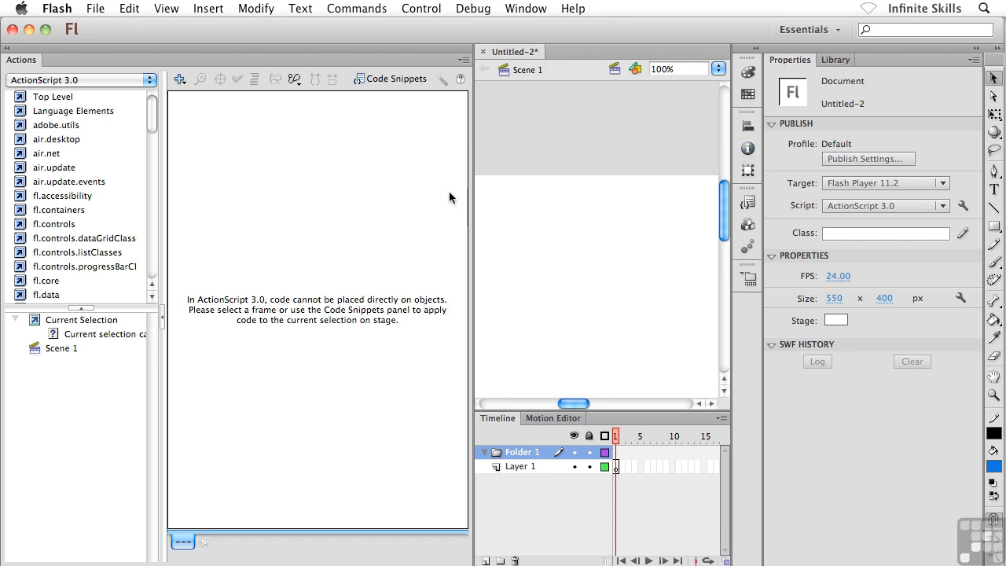
{"action": "mouse_move", "coordinate": [217, 160]}
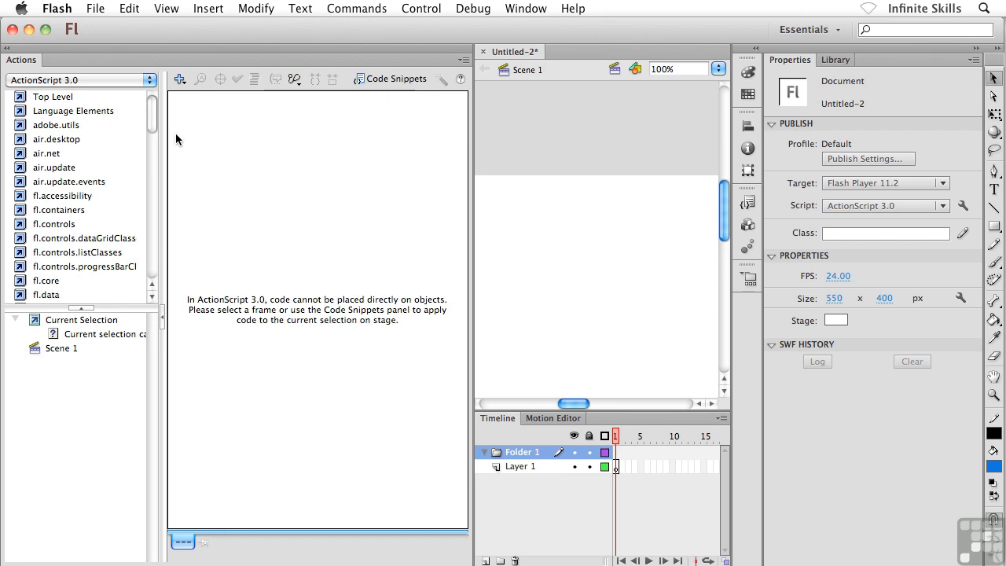
{"action": "mouse_move", "coordinate": [34, 90]}
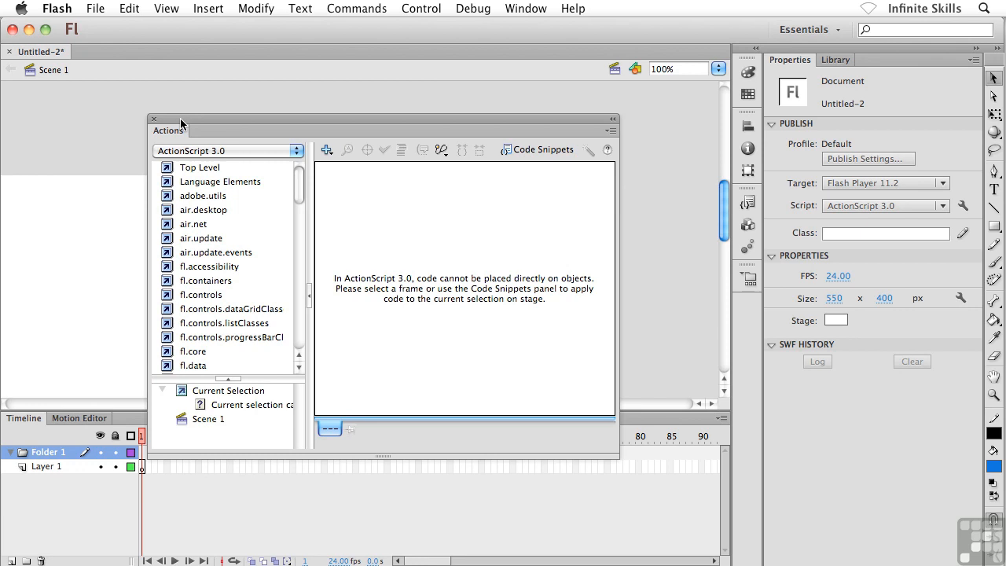
{"action": "mouse_move", "coordinate": [181, 126]}
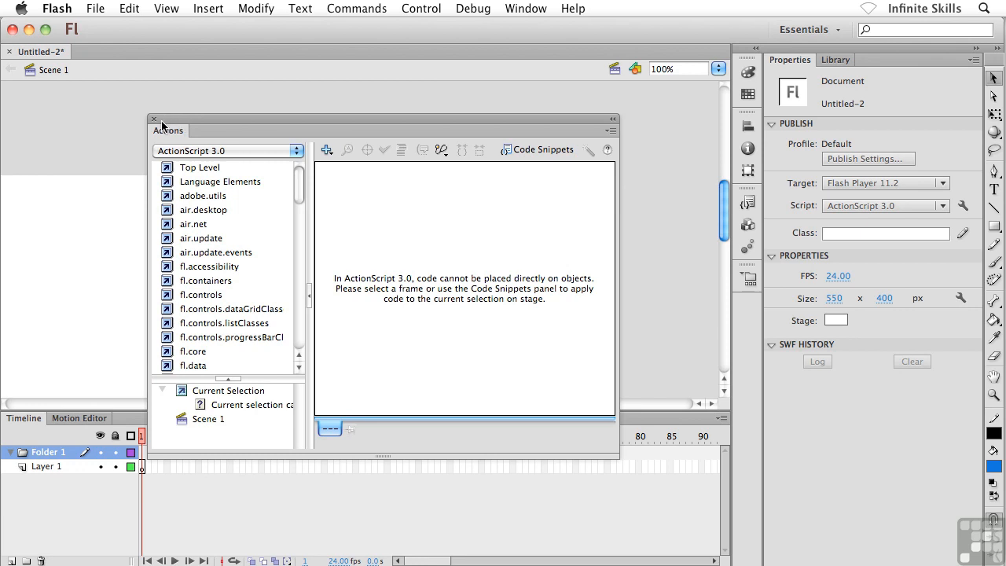
Close the Actions panel and pull the Library tab out of the Properties group to its own spot.
{"action": "left_click", "coordinate": [154, 120]}
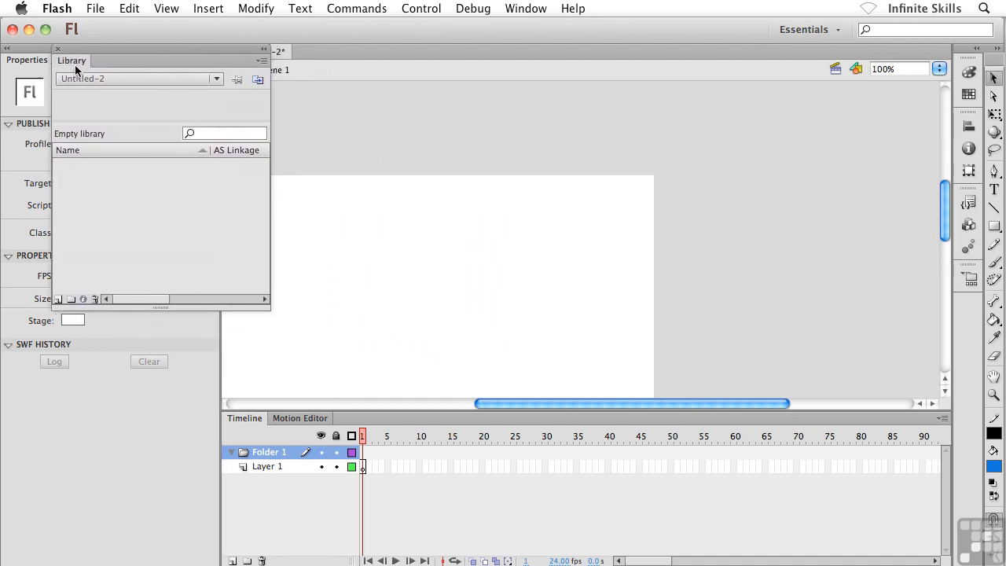
{"action": "left_click", "coordinate": [25, 60]}
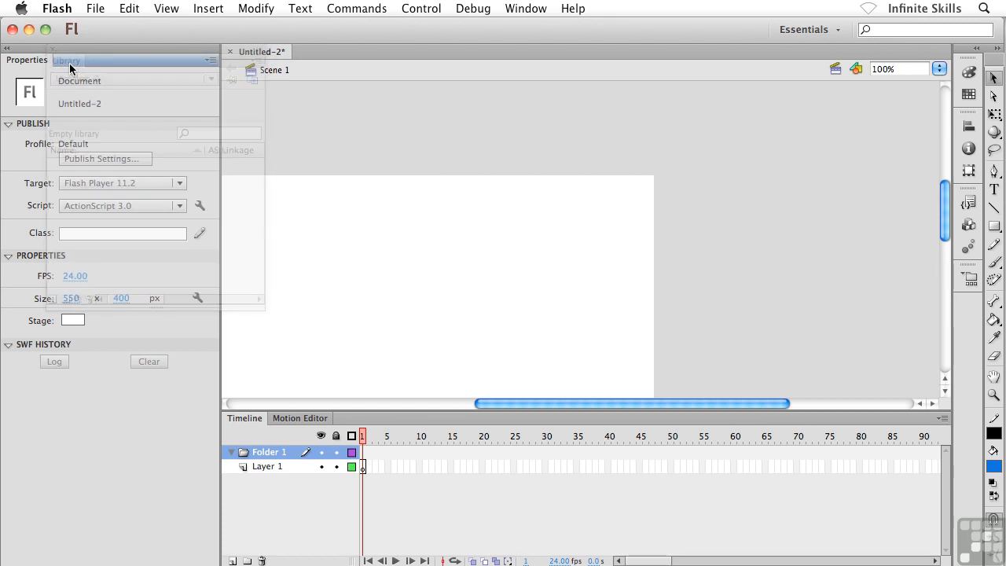
{"action": "left_click", "coordinate": [72, 59]}
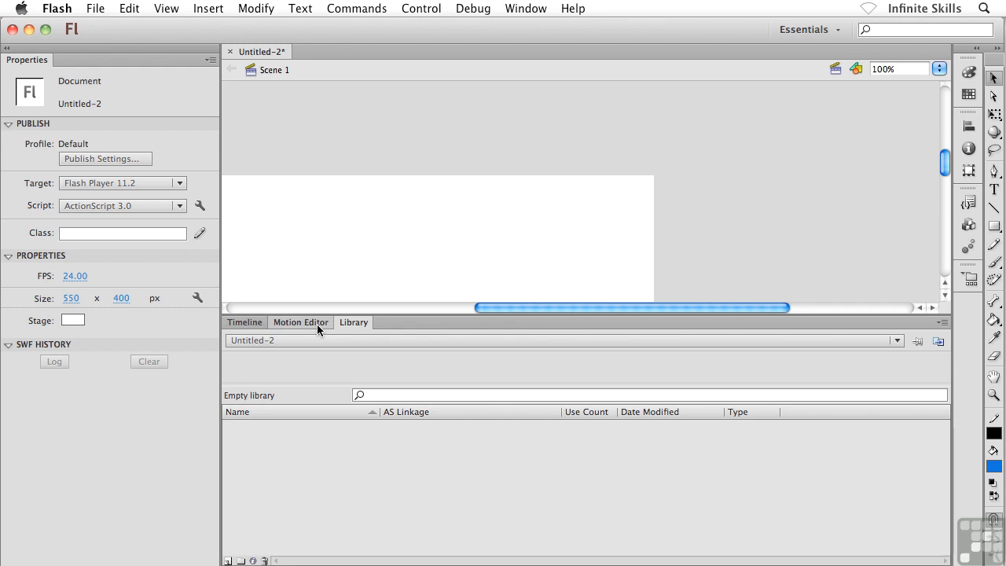
{"action": "mouse_move", "coordinate": [385, 329]}
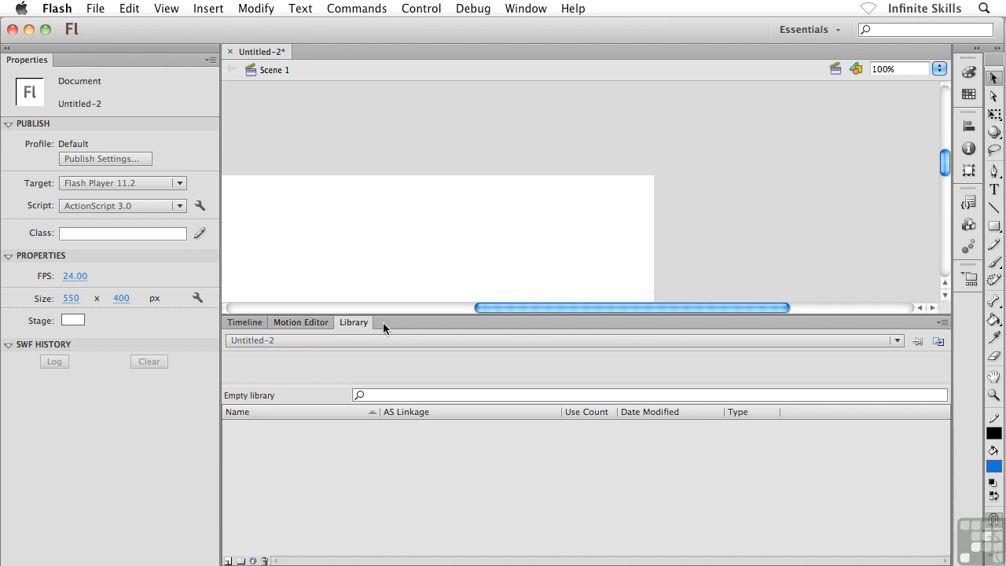
{"action": "mouse_move", "coordinate": [250, 258]}
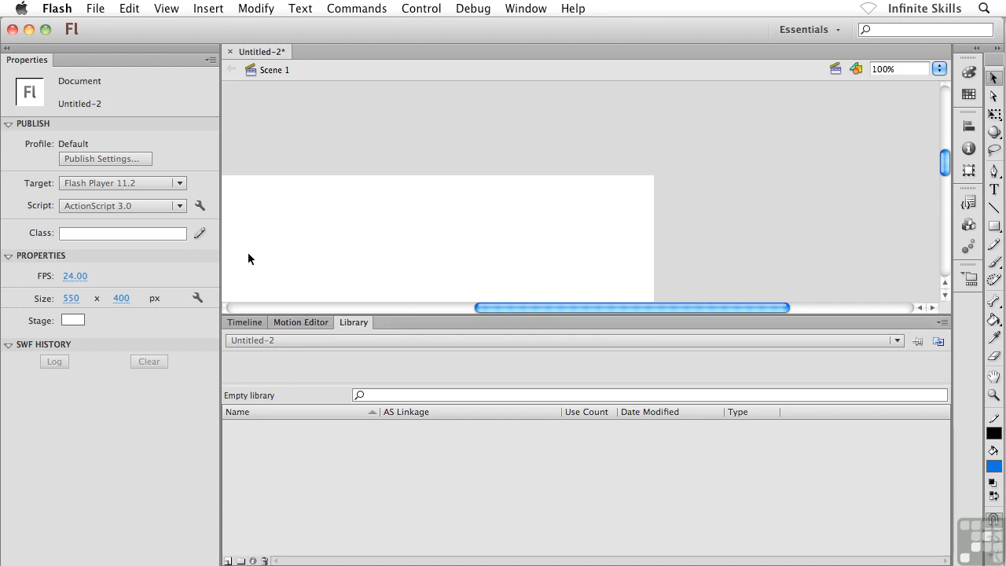
{"action": "mouse_move", "coordinate": [213, 228]}
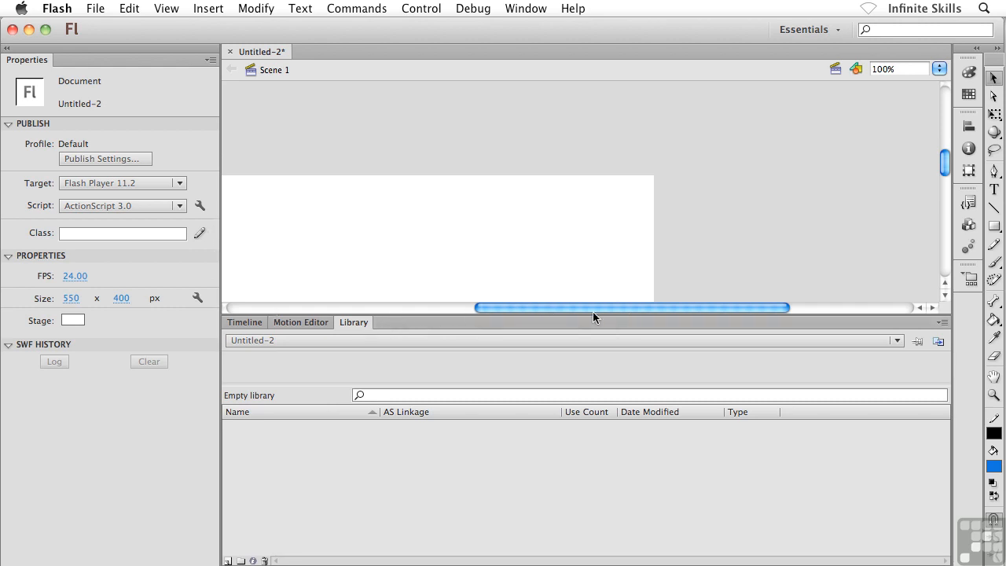
{"action": "mouse_move", "coordinate": [408, 317]}
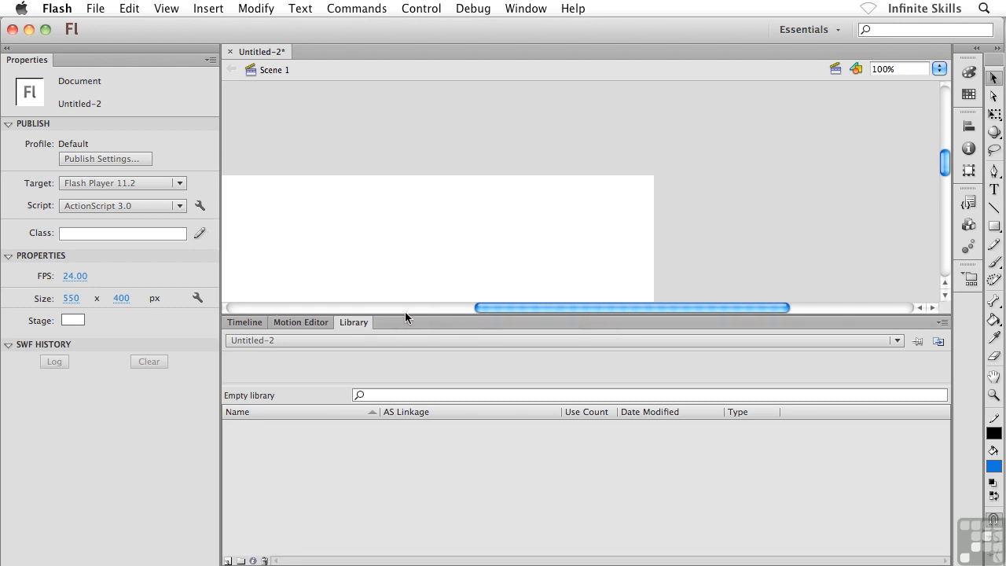
{"action": "left_click_drag", "start_coordinate": [405, 317], "coordinate": [405, 259]}
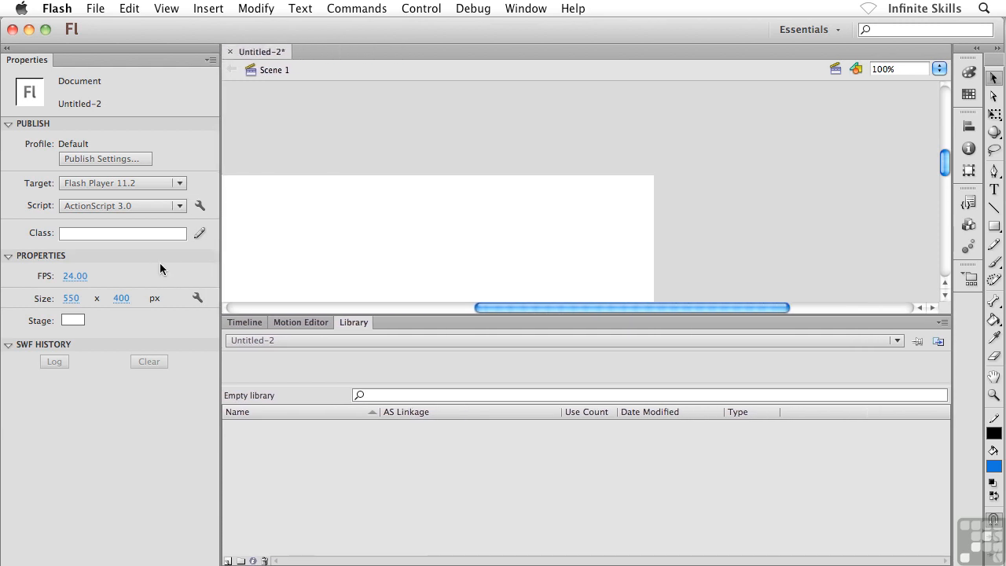
{"action": "mouse_move", "coordinate": [292, 239]}
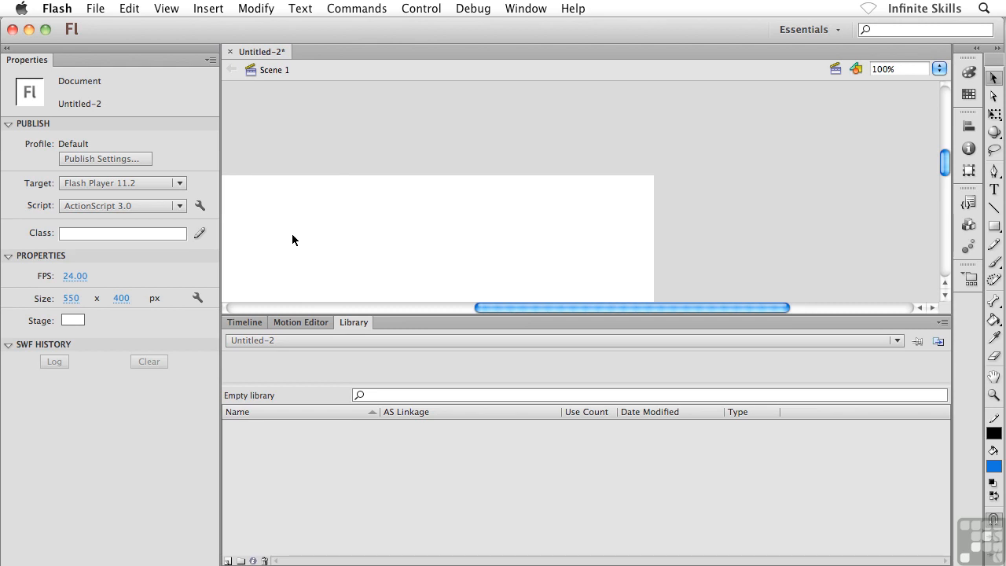
{"action": "mouse_move", "coordinate": [91, 75]}
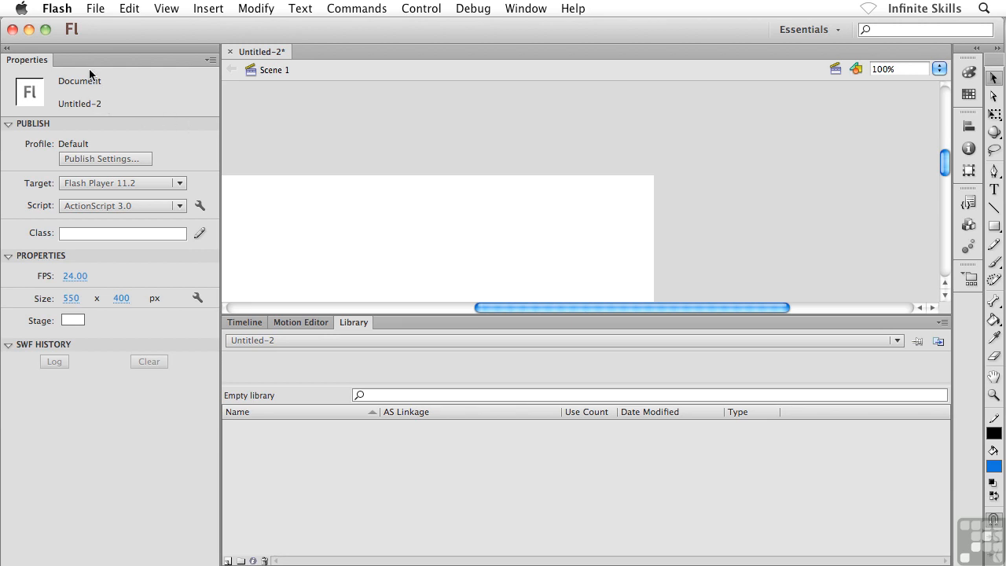
{"action": "mouse_move", "coordinate": [22, 56]}
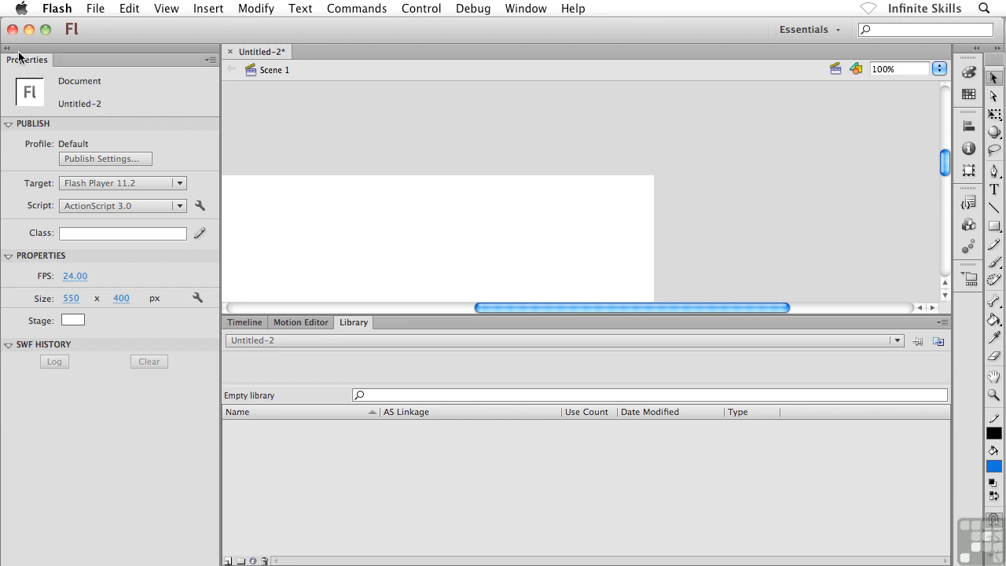
{"action": "mouse_move", "coordinate": [10, 49]}
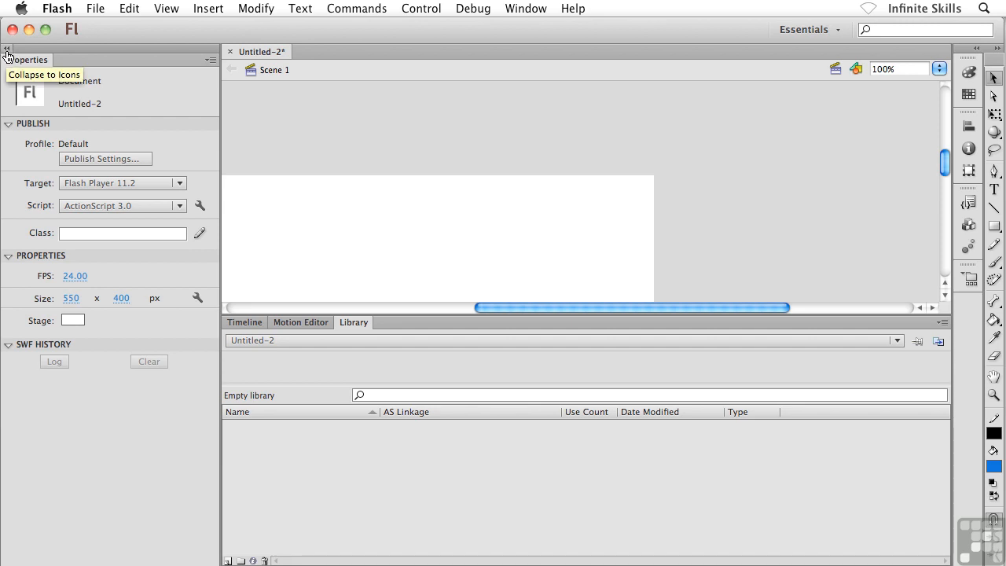
Collapse Properties to an icon and add Motion Editor and Timeline to the left icon column.
{"action": "left_click", "coordinate": [8, 60]}
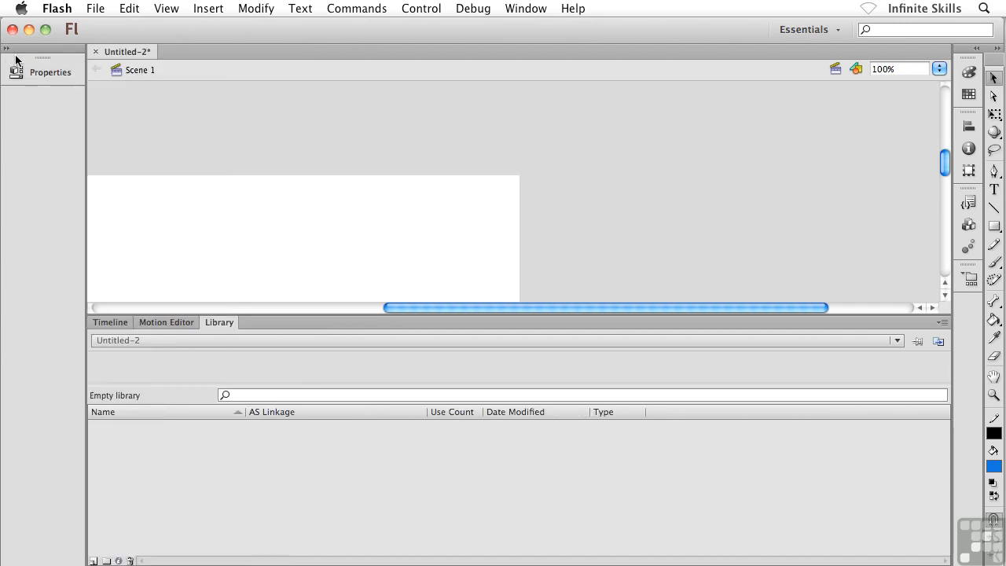
{"action": "mouse_move", "coordinate": [49, 108]}
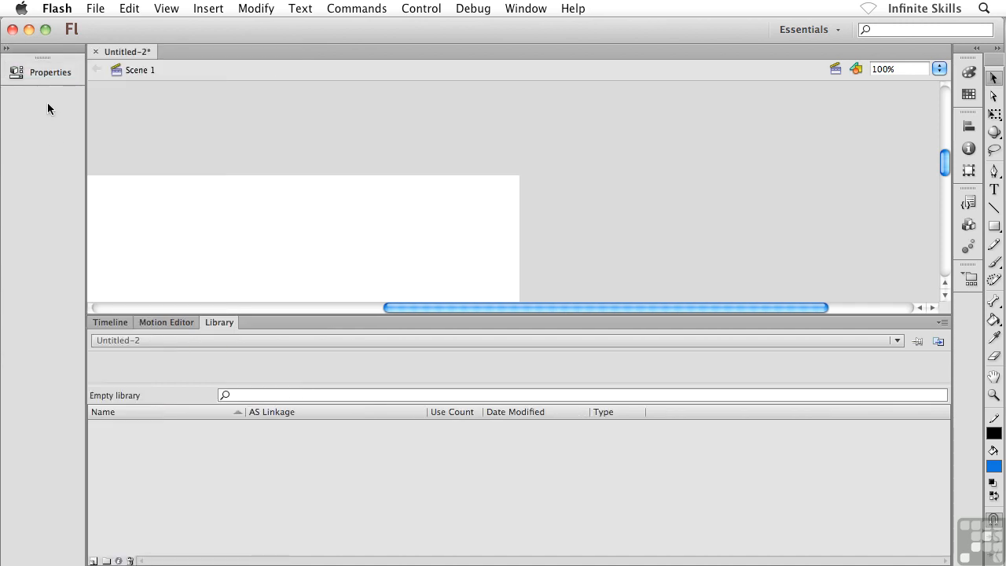
{"action": "mouse_move", "coordinate": [204, 294]}
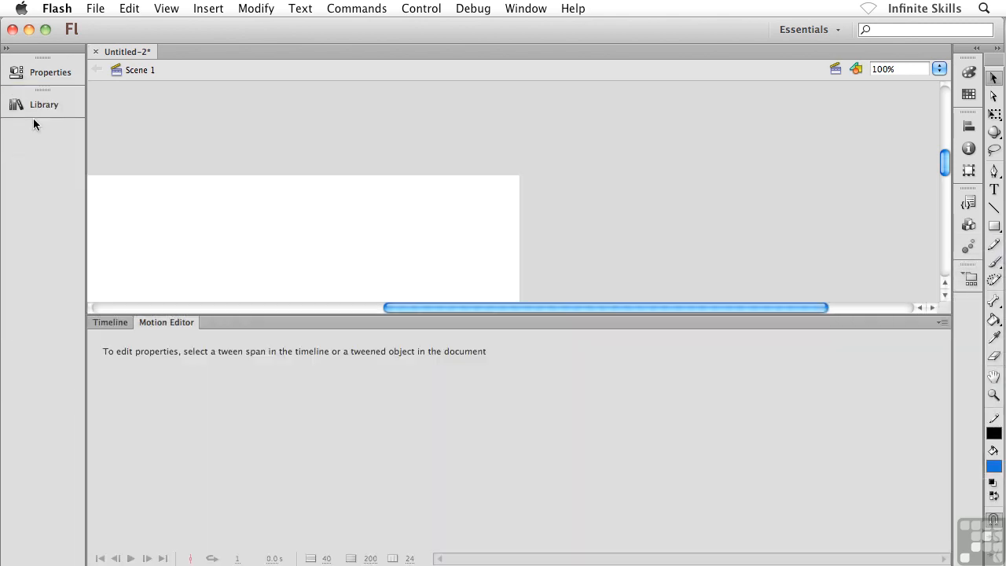
{"action": "mouse_move", "coordinate": [173, 279]}
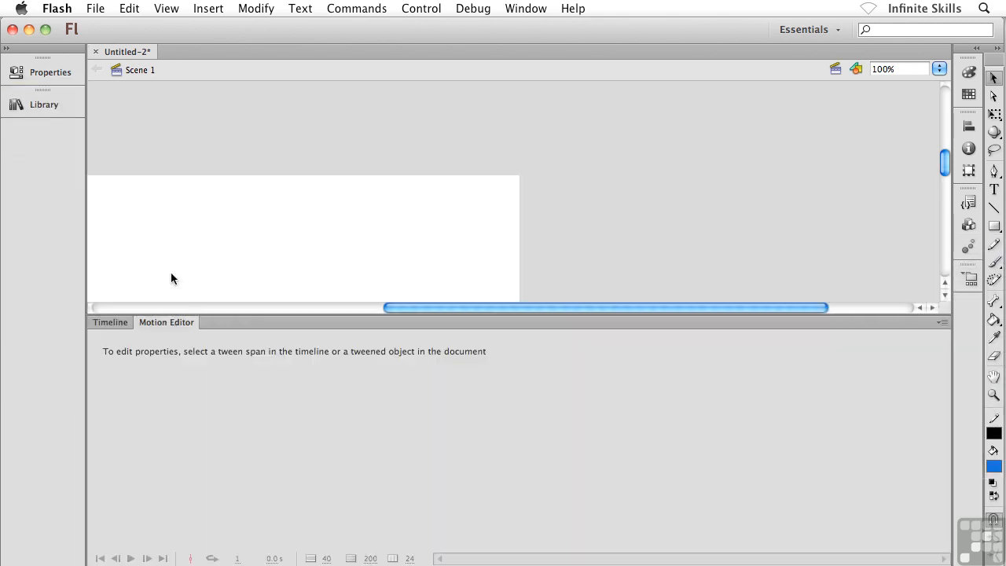
{"action": "left_click", "coordinate": [110, 322]}
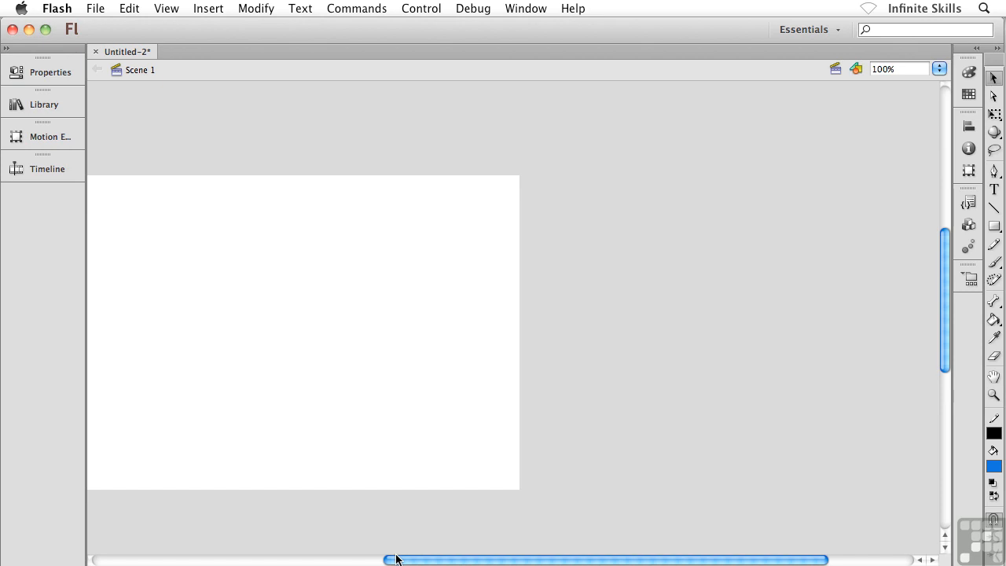
{"action": "left_click_drag", "start_coordinate": [396, 559], "coordinate": [318, 553]}
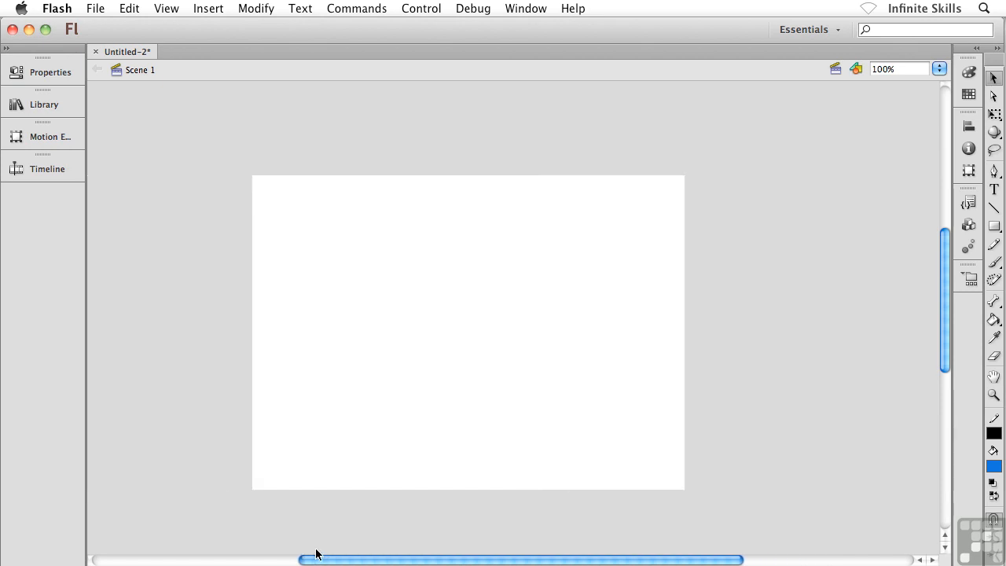
{"action": "mouse_move", "coordinate": [418, 309]}
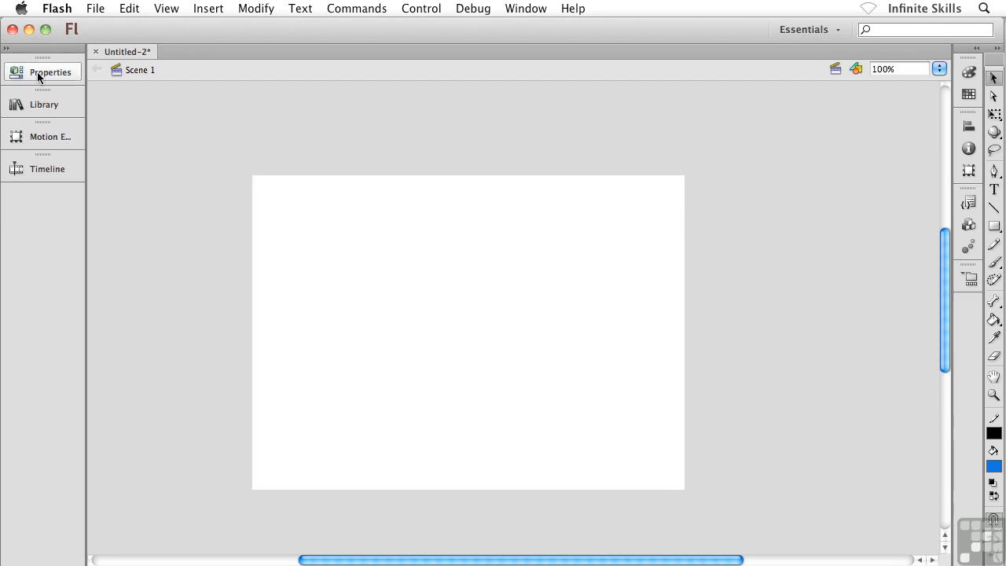
{"action": "left_click", "coordinate": [50, 73]}
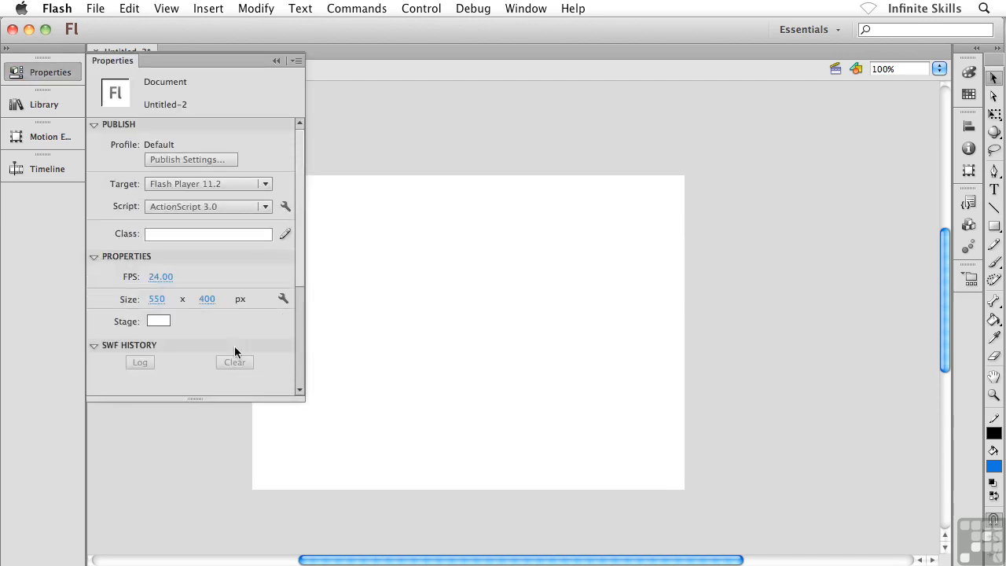
{"action": "mouse_move", "coordinate": [396, 116]}
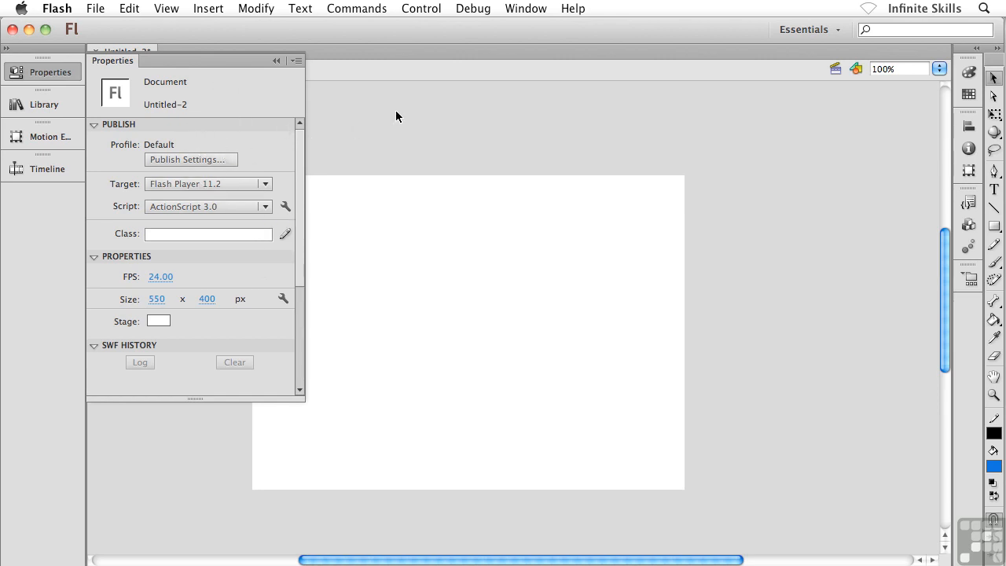
{"action": "left_click", "coordinate": [44, 103]}
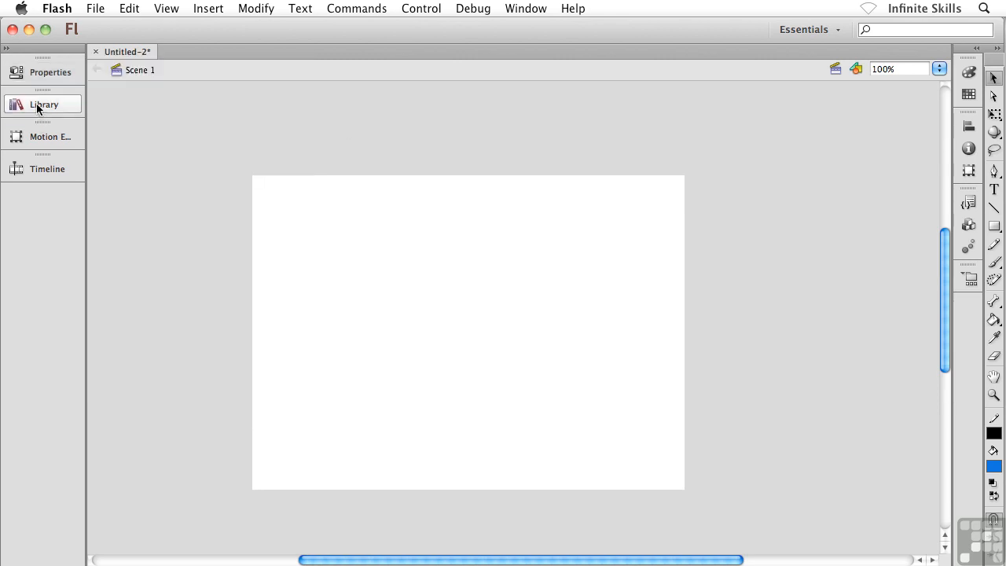
{"action": "mouse_move", "coordinate": [362, 117]}
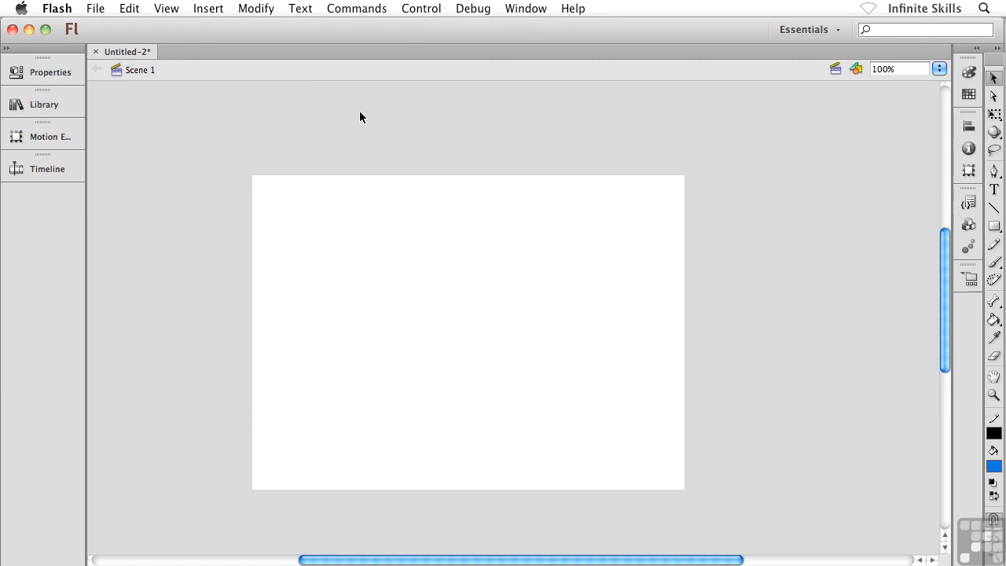
{"action": "mouse_move", "coordinate": [232, 179]}
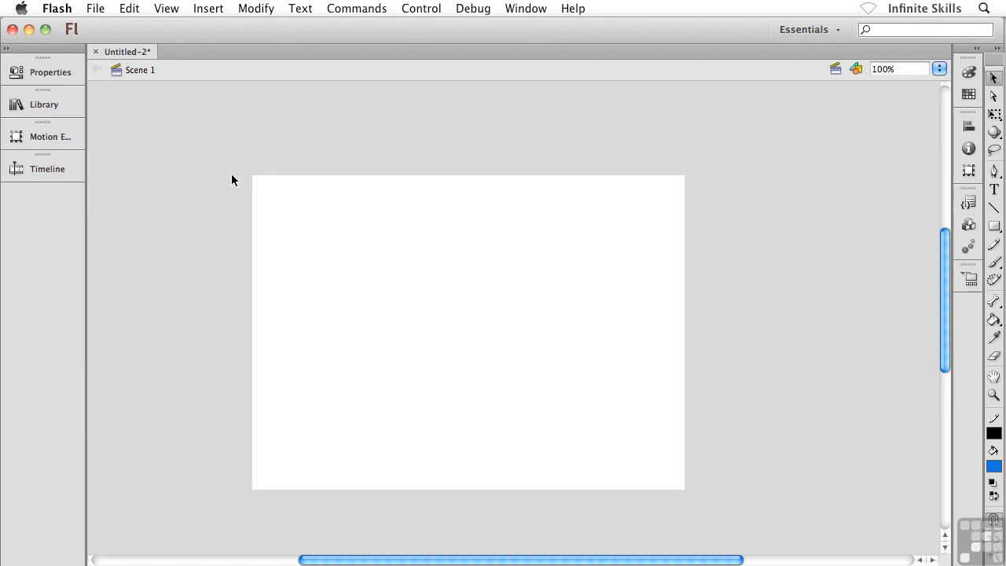
{"action": "mouse_move", "coordinate": [88, 243]}
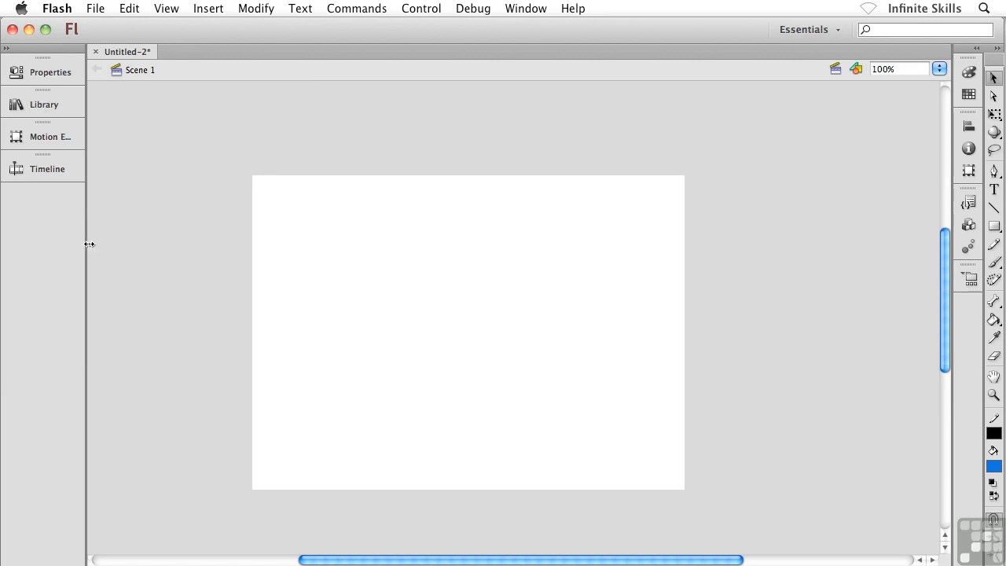
Widen the left icon column to show names, then narrow it until only bare icons remain.
{"action": "left_click_drag", "start_coordinate": [88, 246], "coordinate": [150, 245]}
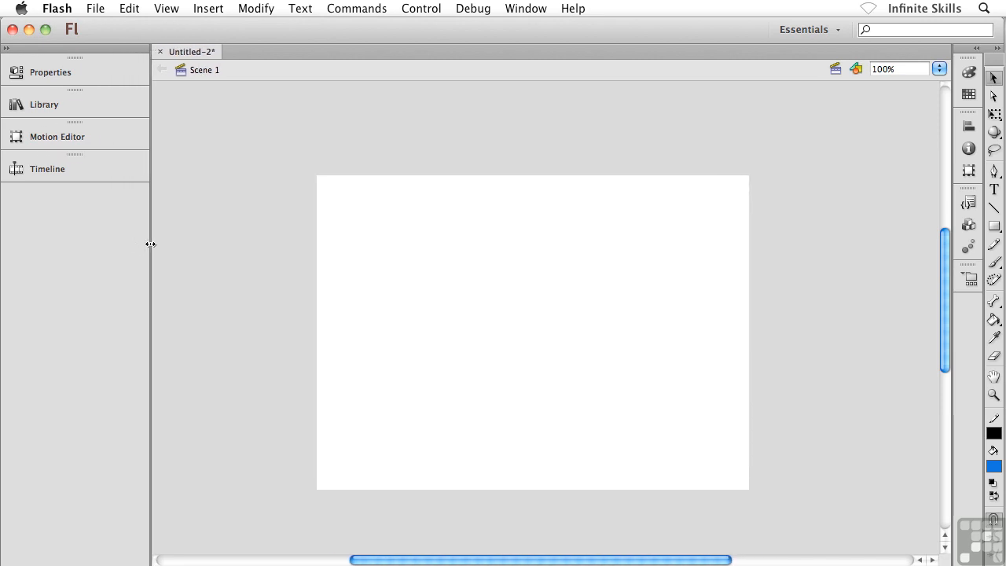
{"action": "left_click_drag", "start_coordinate": [151, 246], "coordinate": [66, 245]}
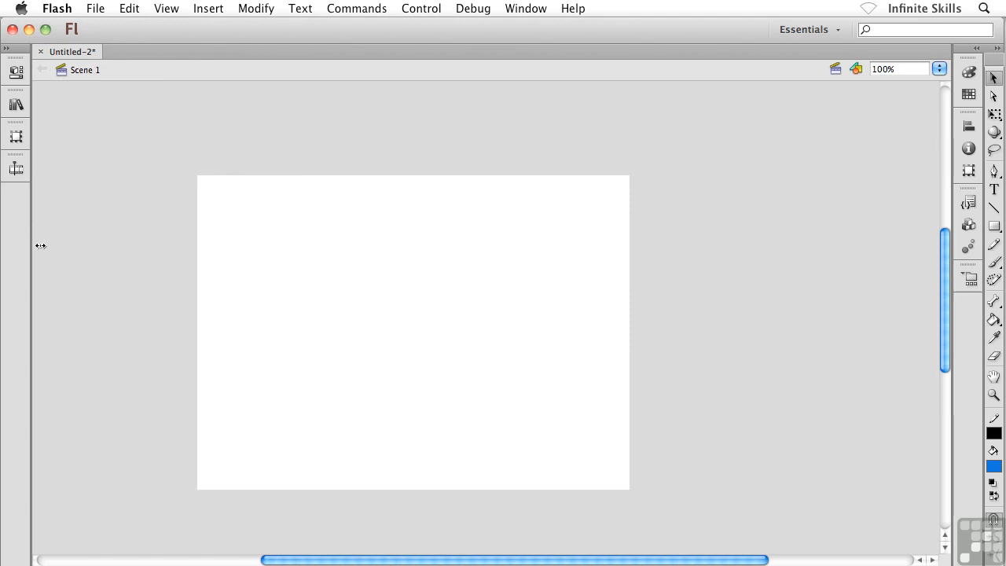
{"action": "mouse_move", "coordinate": [16, 135]}
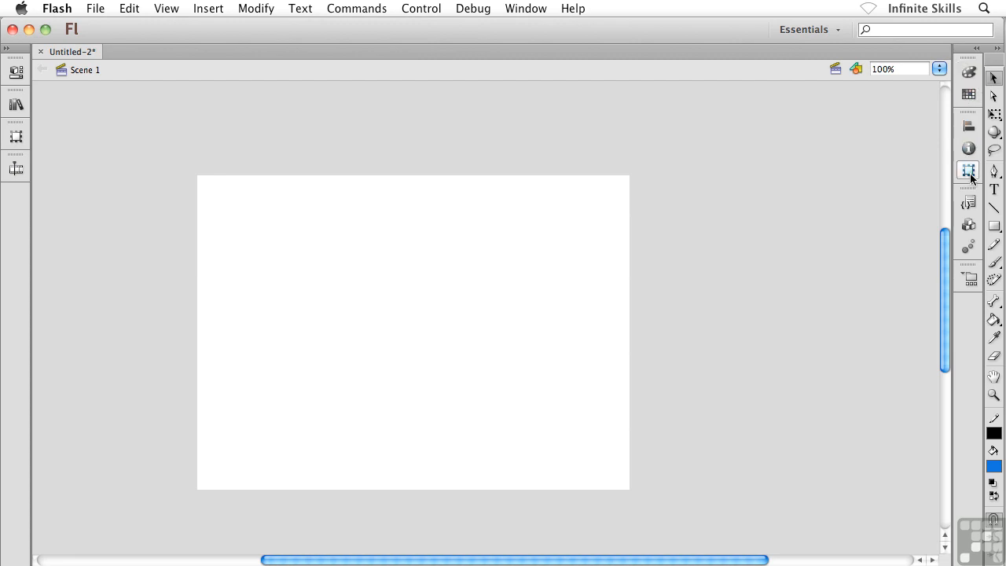
{"action": "mouse_move", "coordinate": [953, 201]}
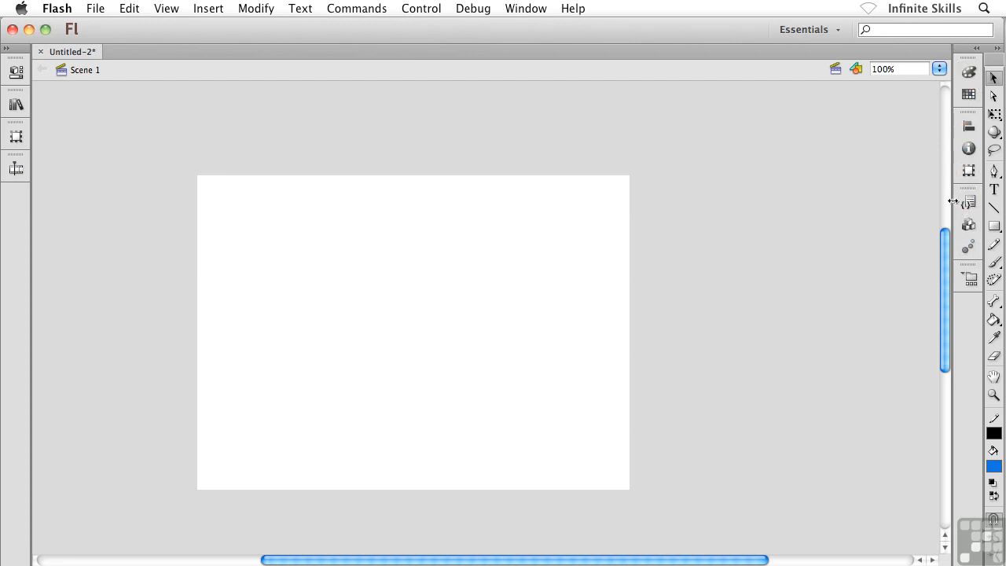
Show names beside the right-hand panel icons, expand them fully, then collapse back to named icons.
{"action": "left_click", "coordinate": [968, 59]}
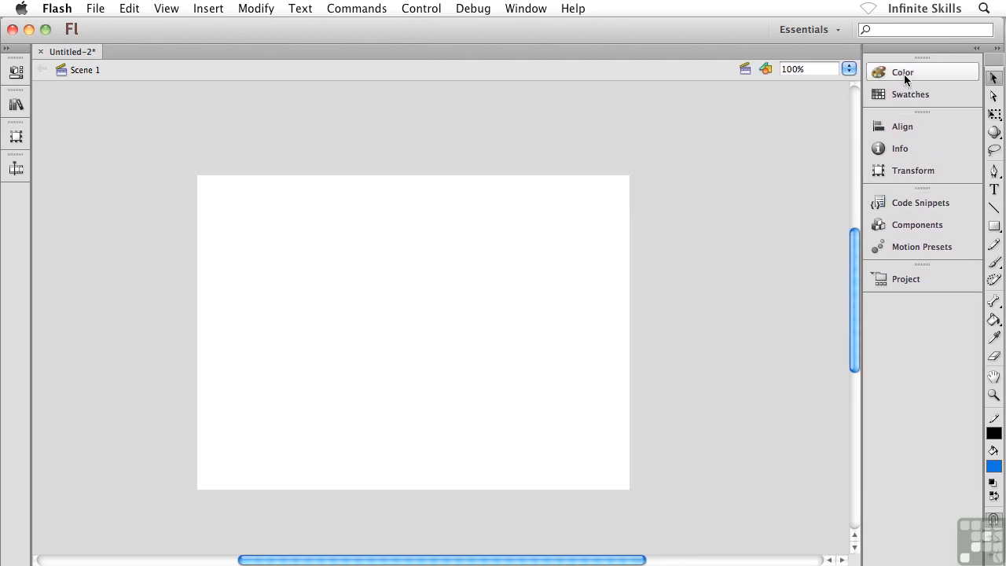
{"action": "mouse_move", "coordinate": [908, 113]}
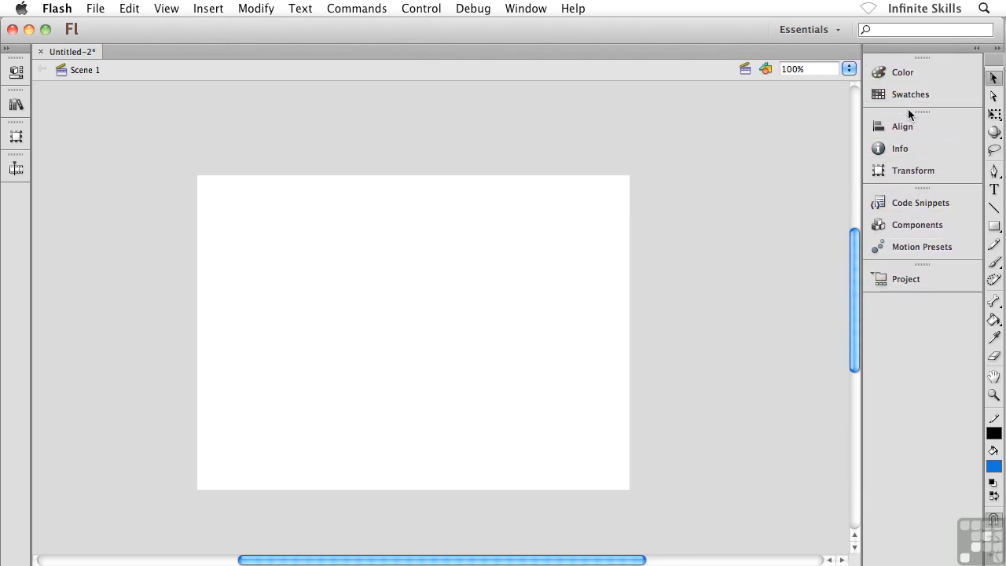
{"action": "mouse_move", "coordinate": [978, 59]}
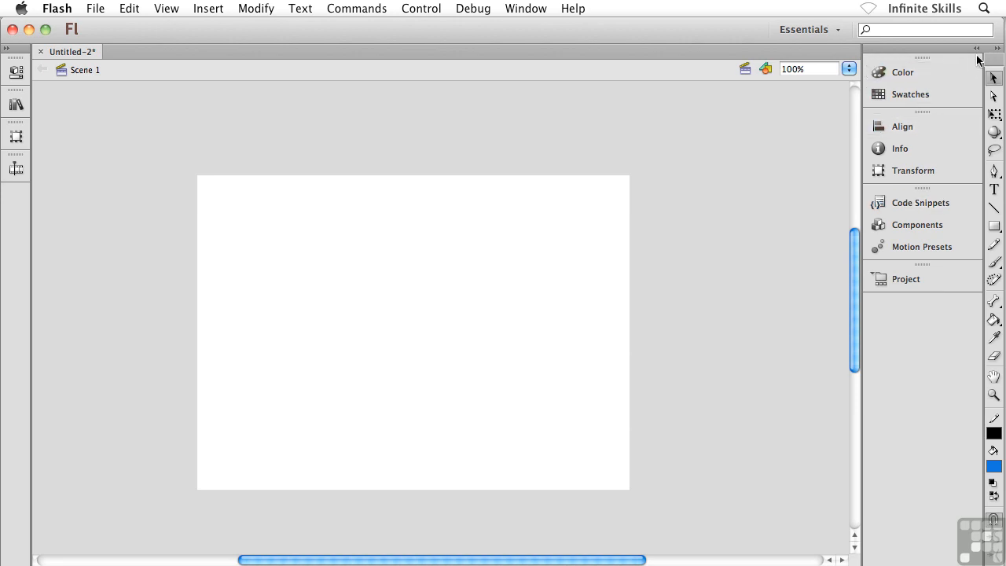
{"action": "mouse_move", "coordinate": [978, 55]}
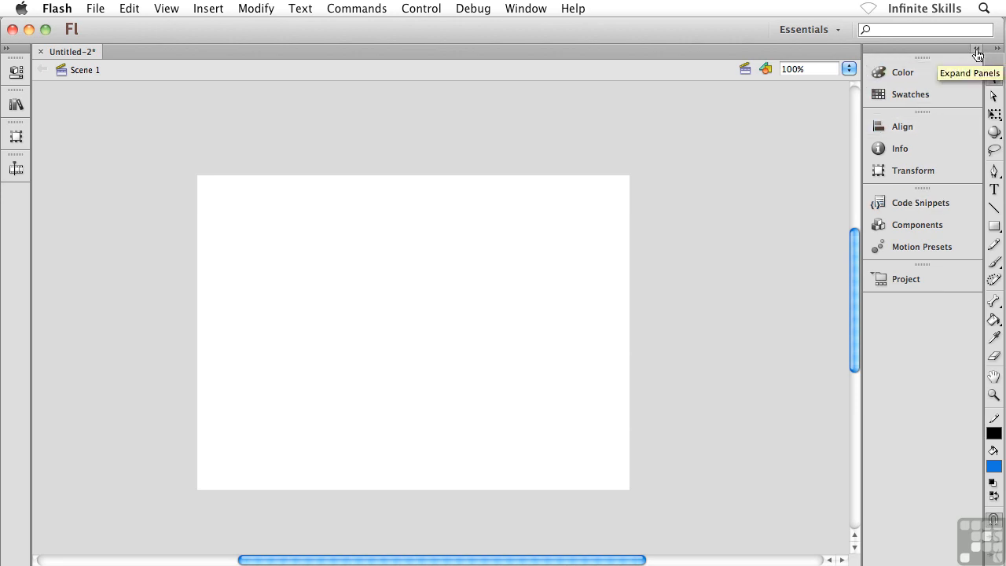
{"action": "left_click", "coordinate": [978, 52]}
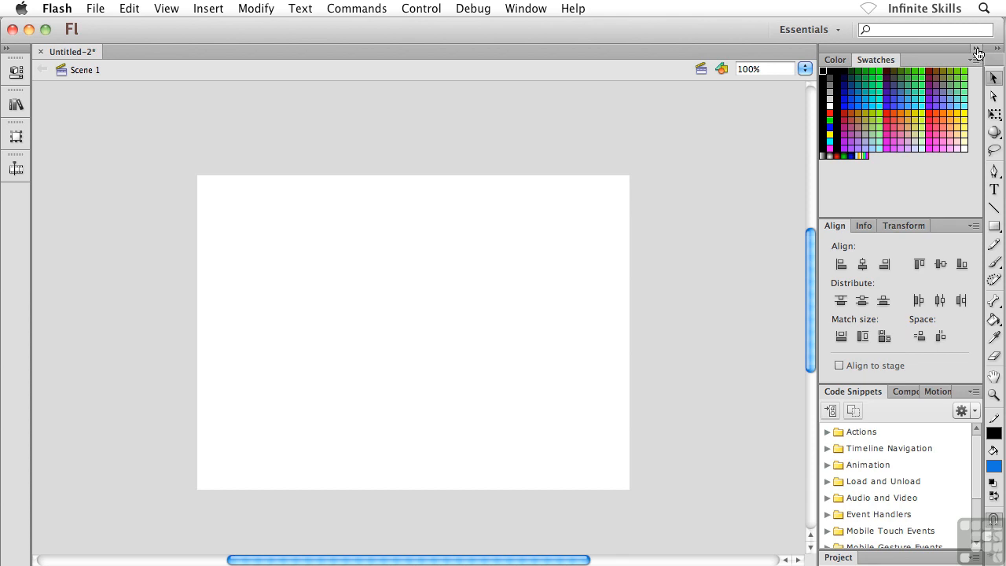
{"action": "left_click", "coordinate": [978, 49]}
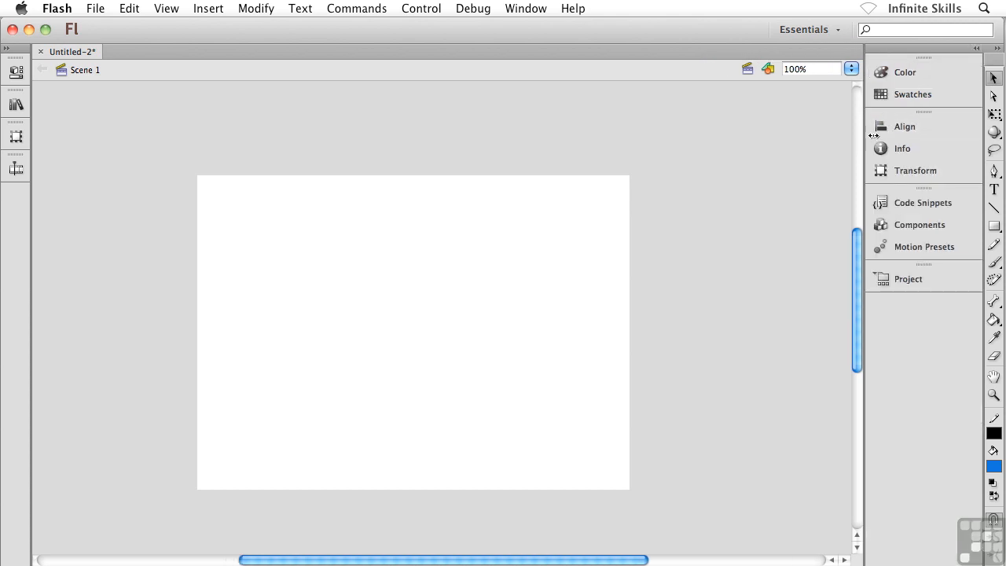